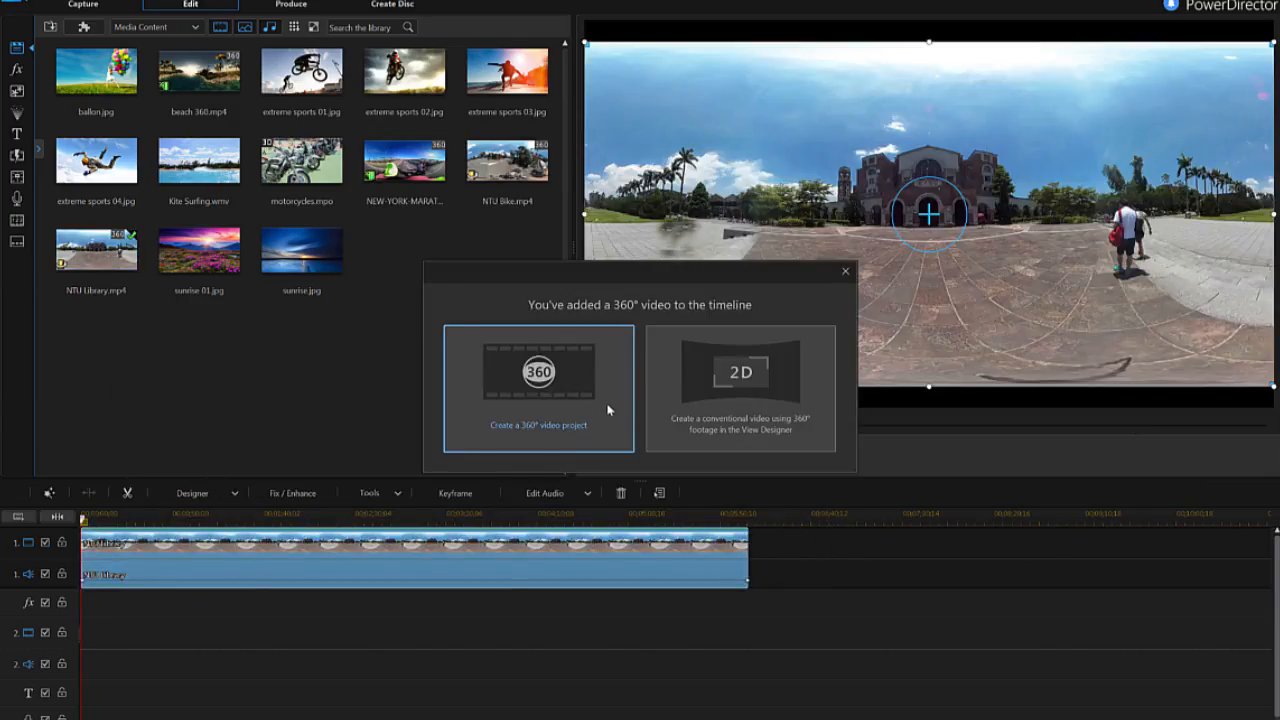
Step: Create a 360° video project and place NTU Library.mp4 on the video track
left_click(538, 388)
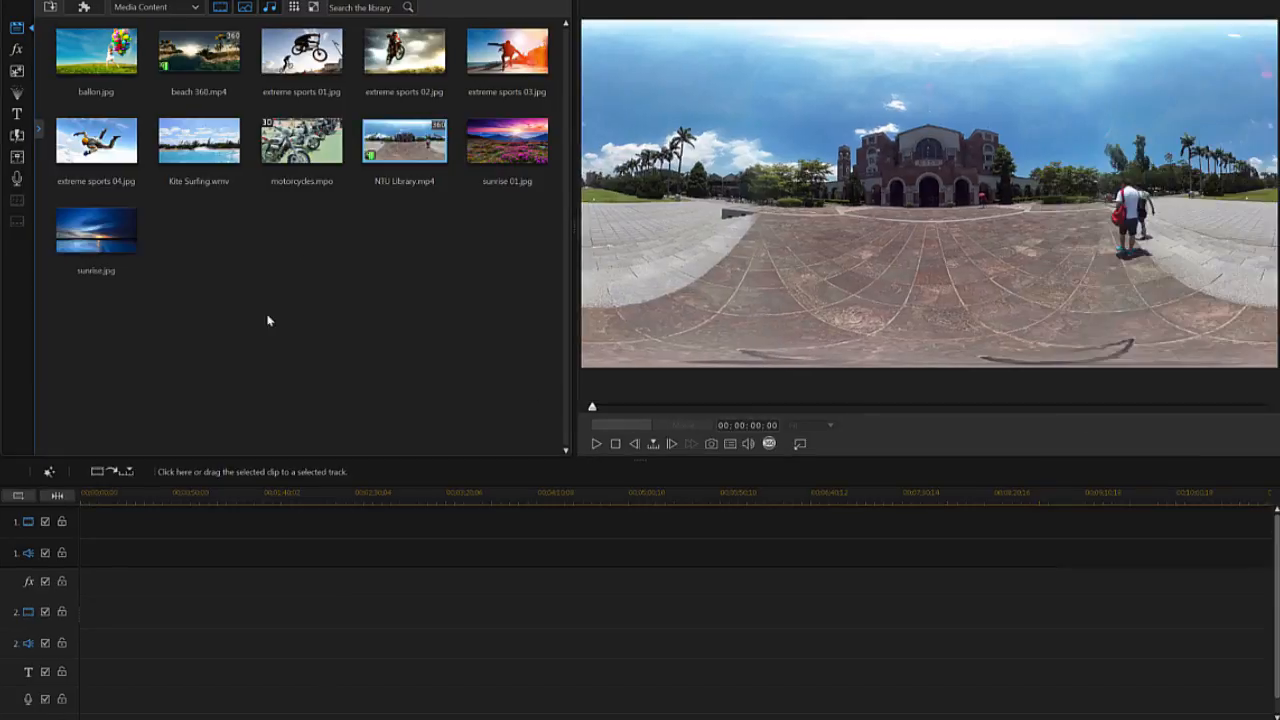
left_click_drag(96, 140, 630, 535)
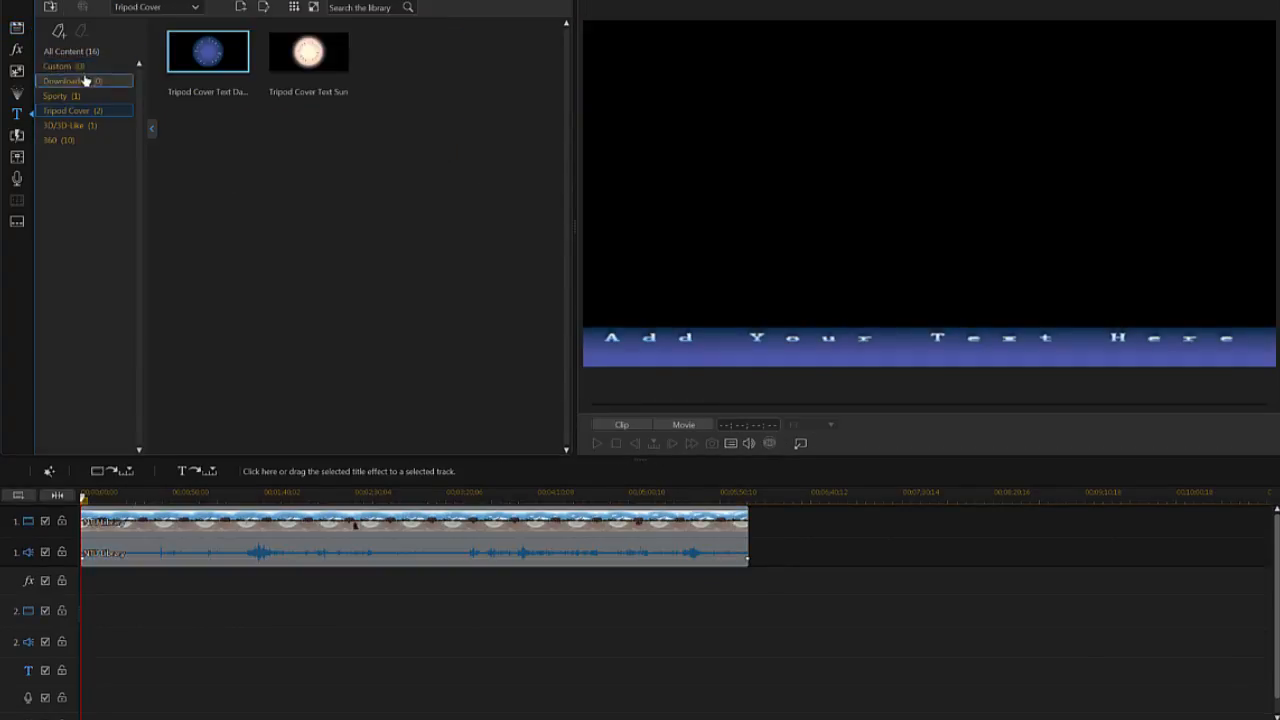
Step: Place a 360 title template on track 2 and bring up its Edit Title option
left_click(52, 140)
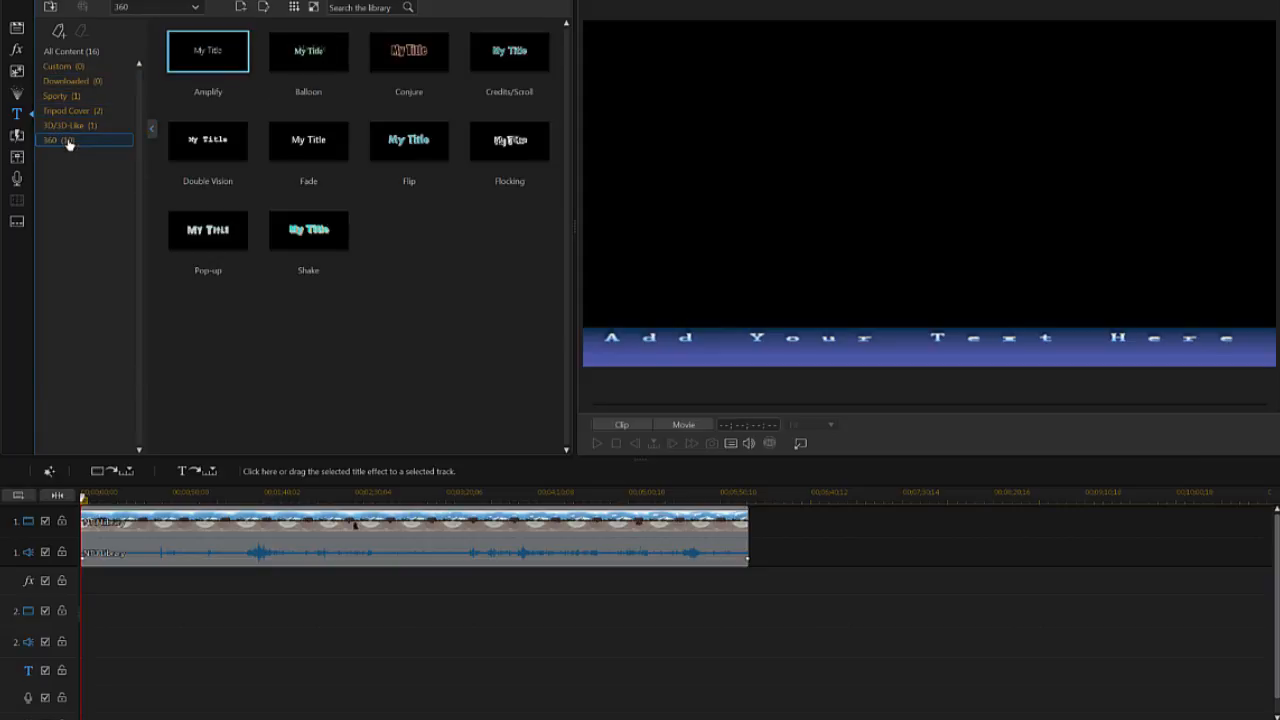
left_click(308, 51)
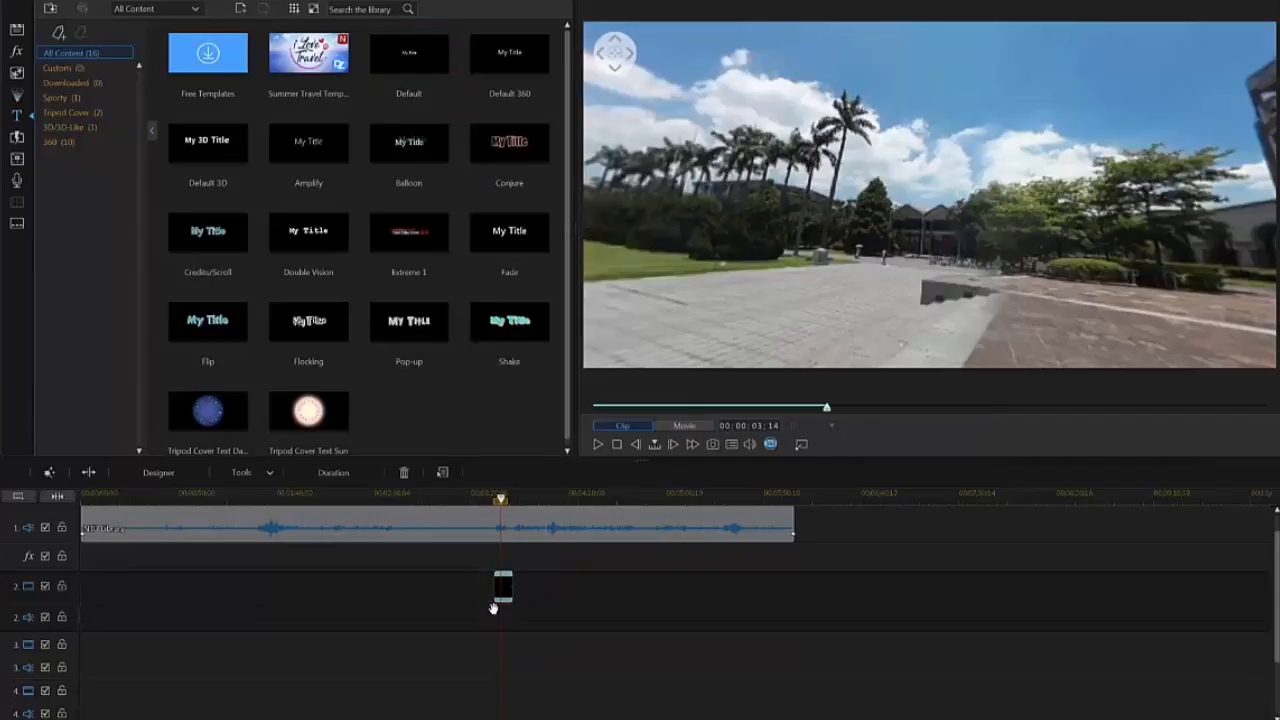
right_click(502, 585)
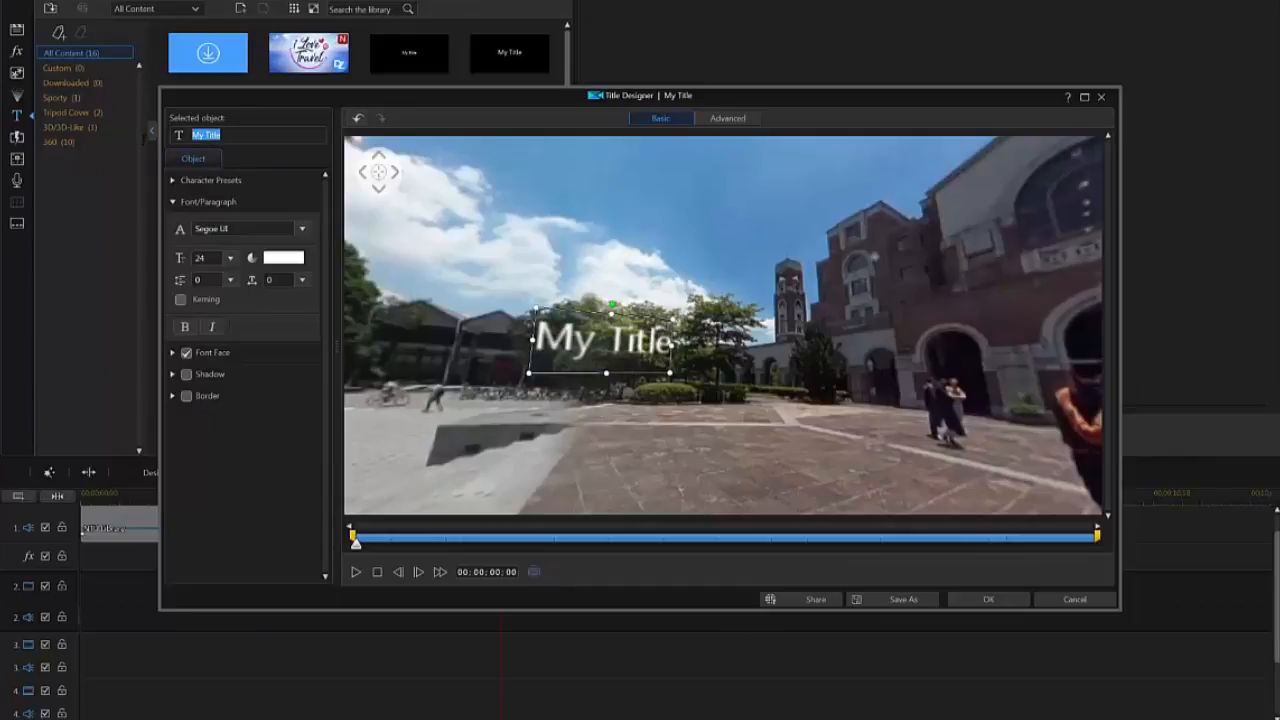
Step: Type GRADUATION in Impact size 28 and position it in front of the university building
type("GRADUAT")
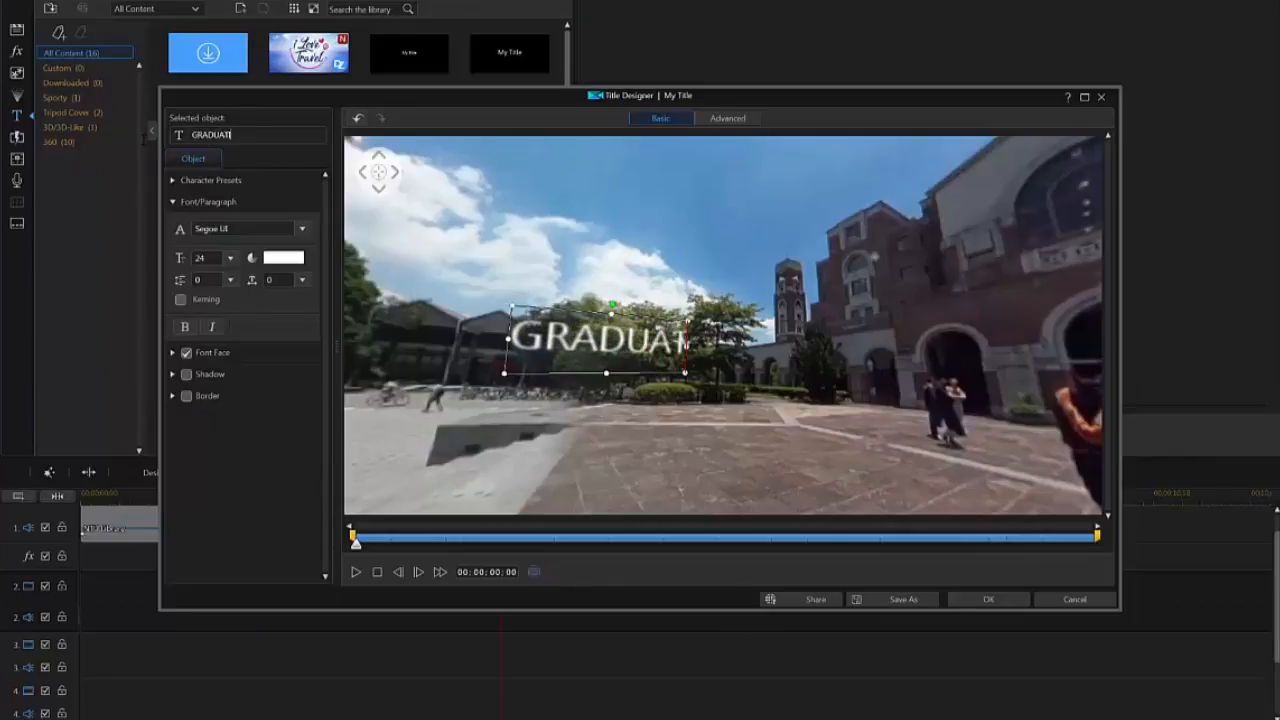
left_click(302, 228)
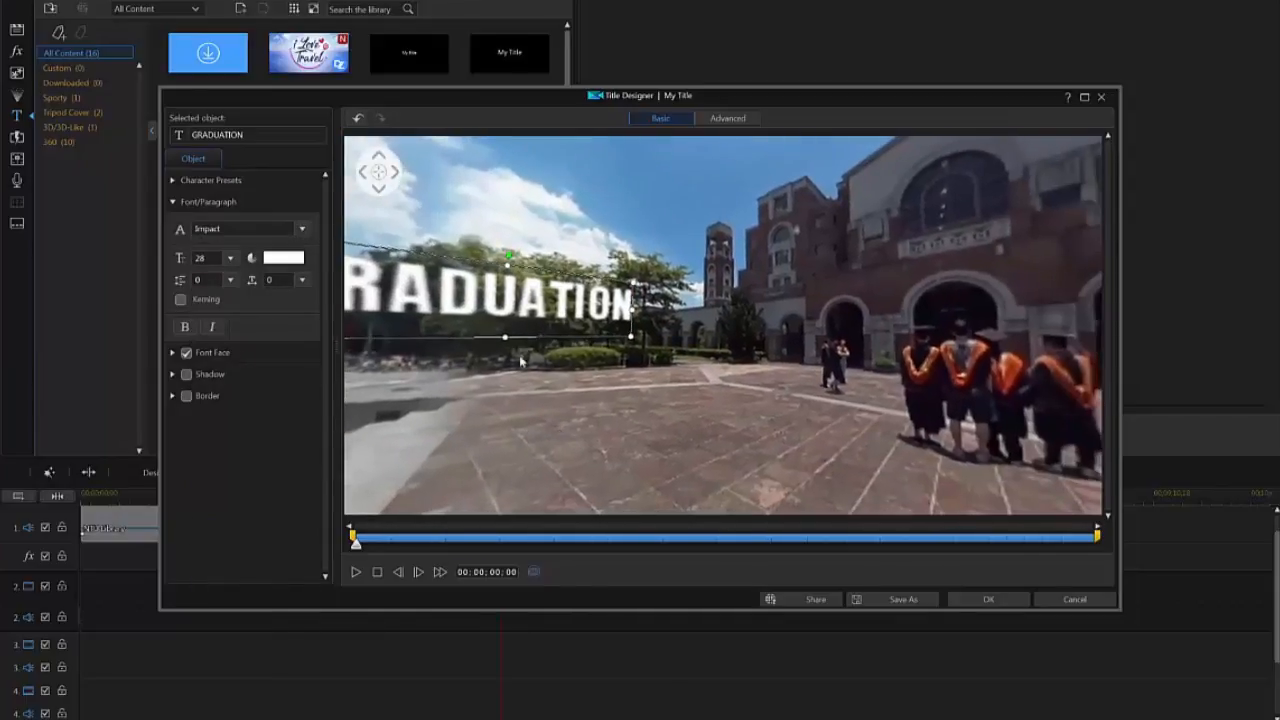
left_click_drag(505, 310, 648, 310)
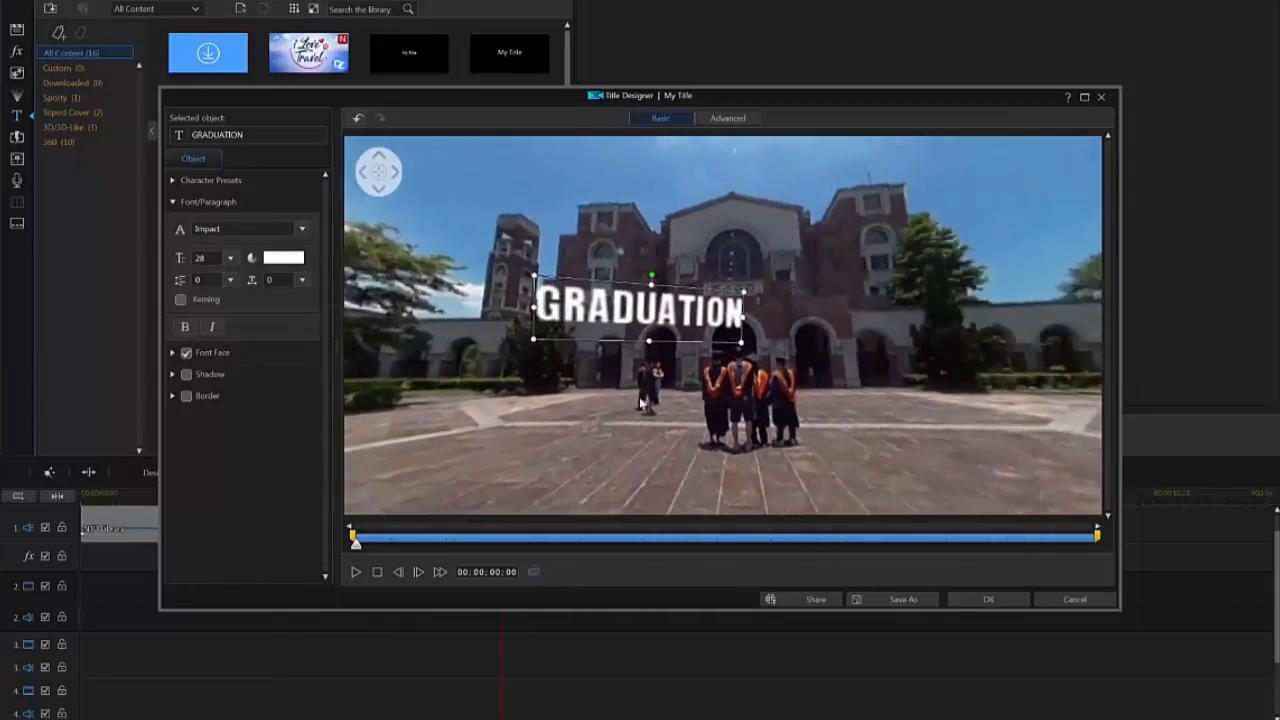
left_click_drag(648, 312, 713, 298)
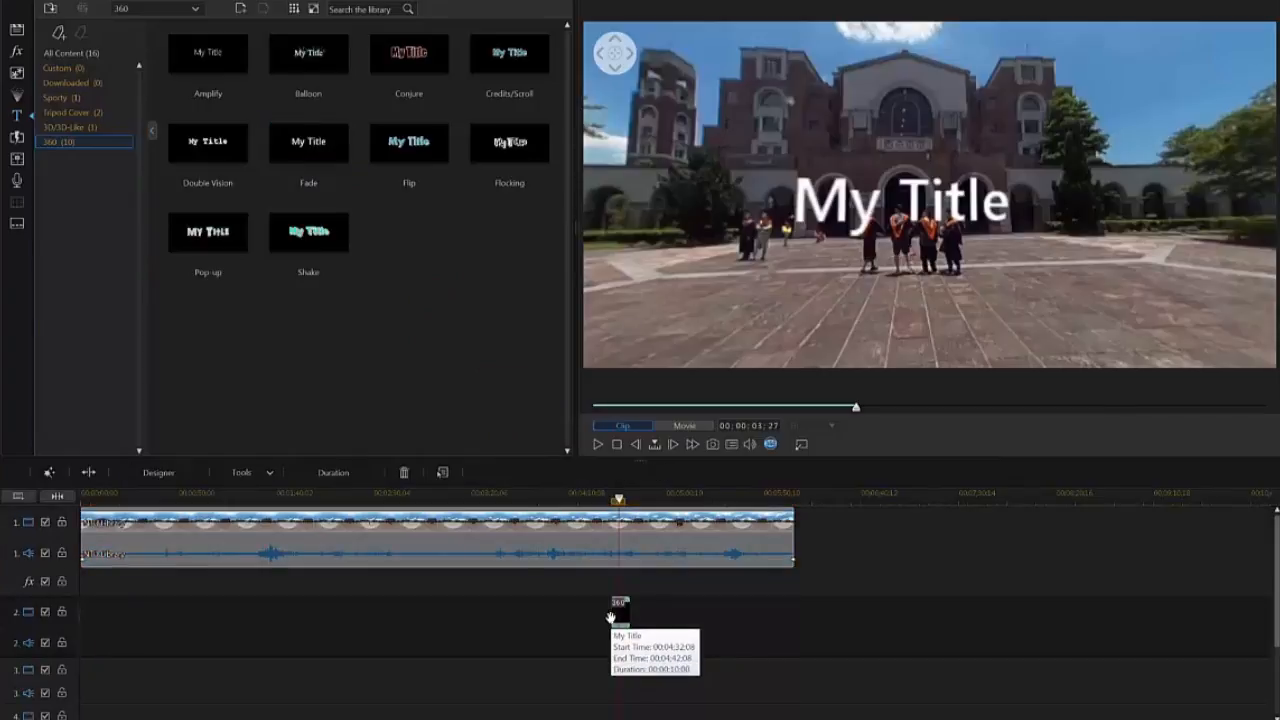
double_click(620, 600)
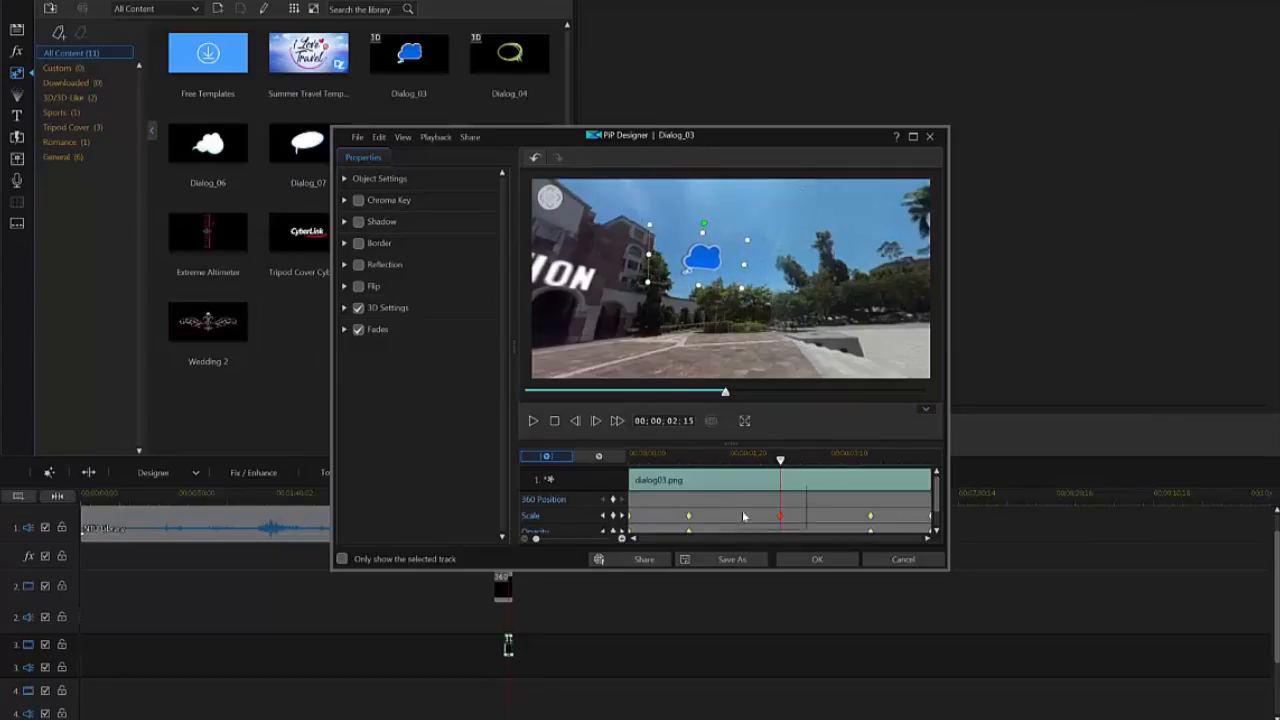
Step: Confirm the CLASS OF 2017 overlay and load Pier_Normal.mp4 onto the timeline
left_click(816, 559)
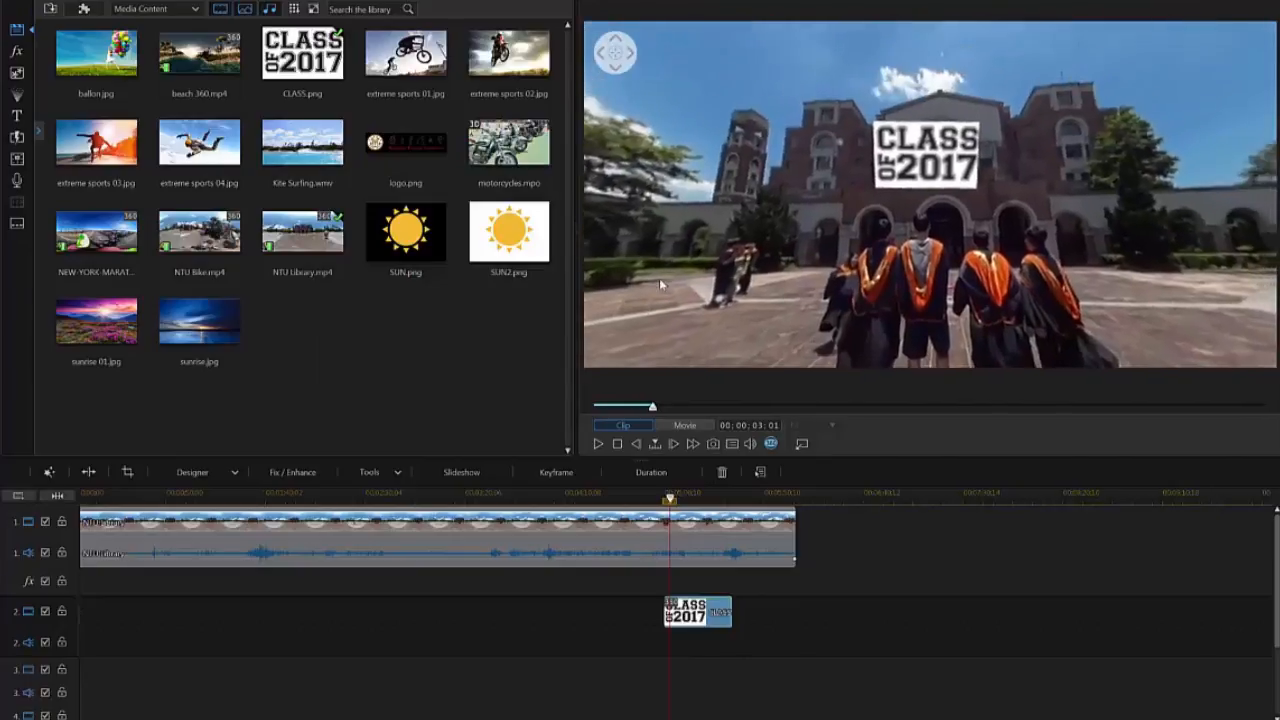
left_click(598, 443)
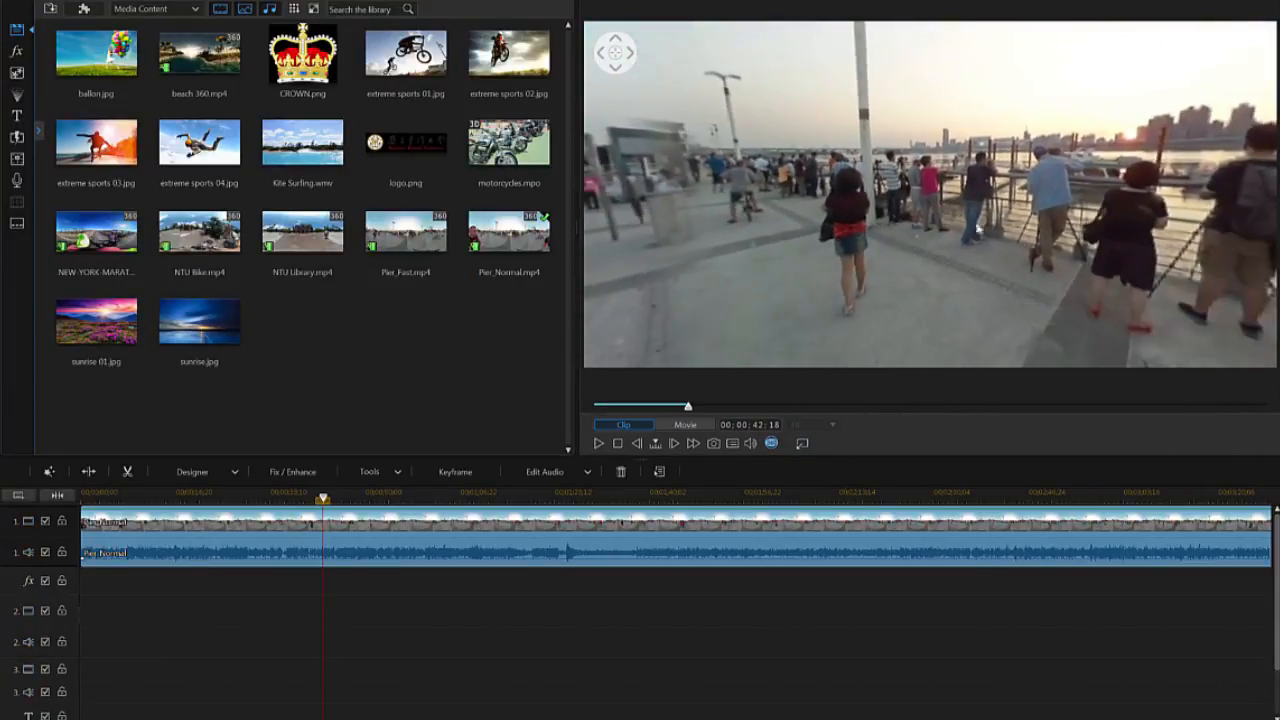
mouse_move(862, 192)
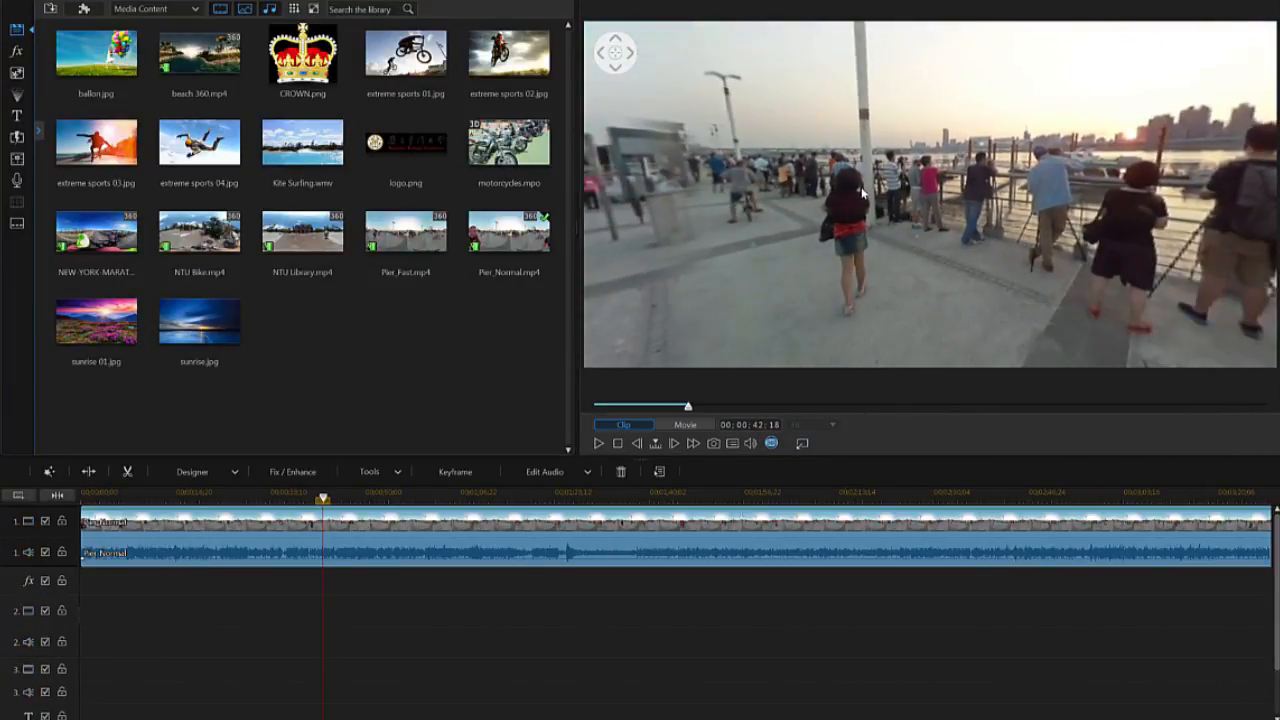
Step: Open Motion Tracker on the pier clip and fit the tracking box around the walking woman
left_click(370, 471)
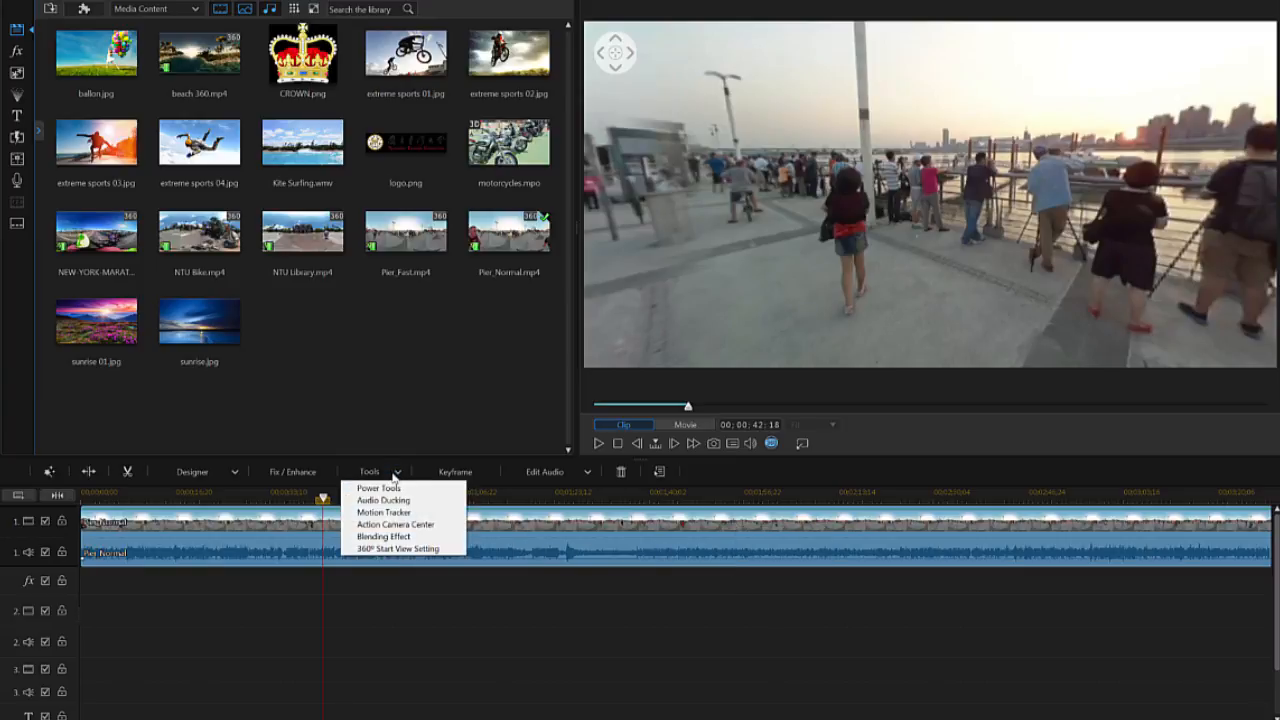
left_click(384, 512)
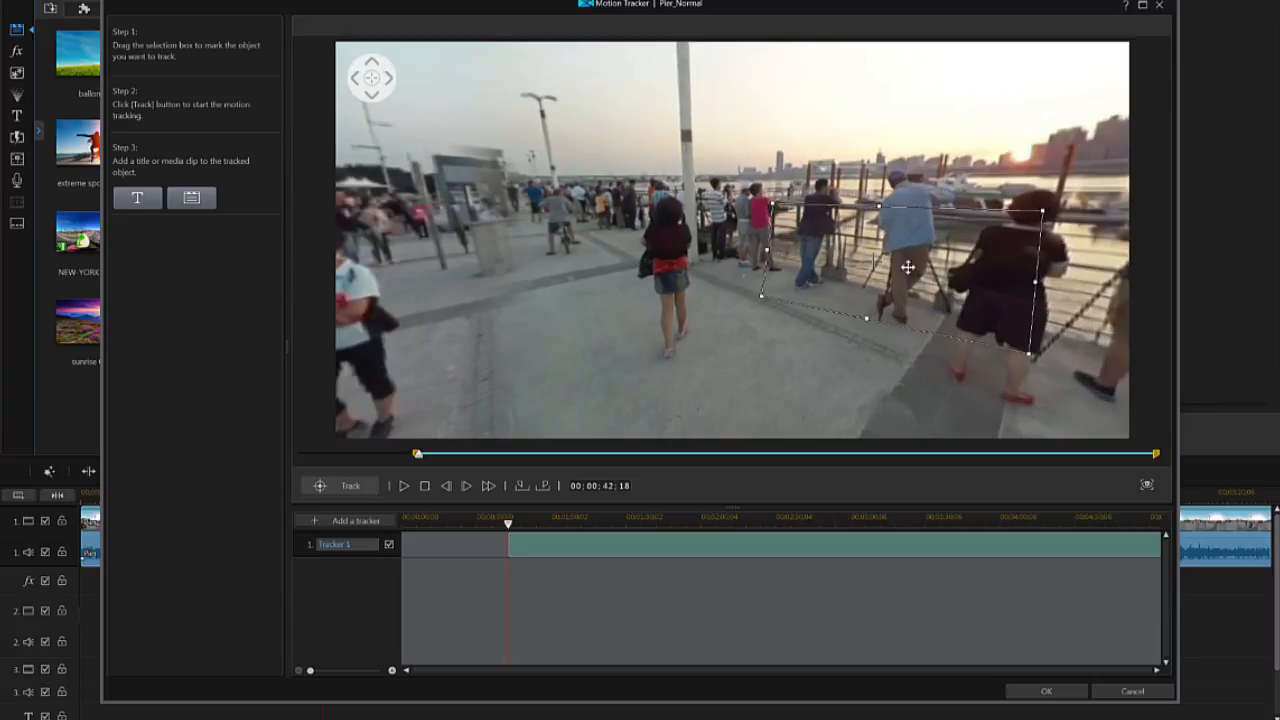
left_click_drag(908, 267, 765, 255)
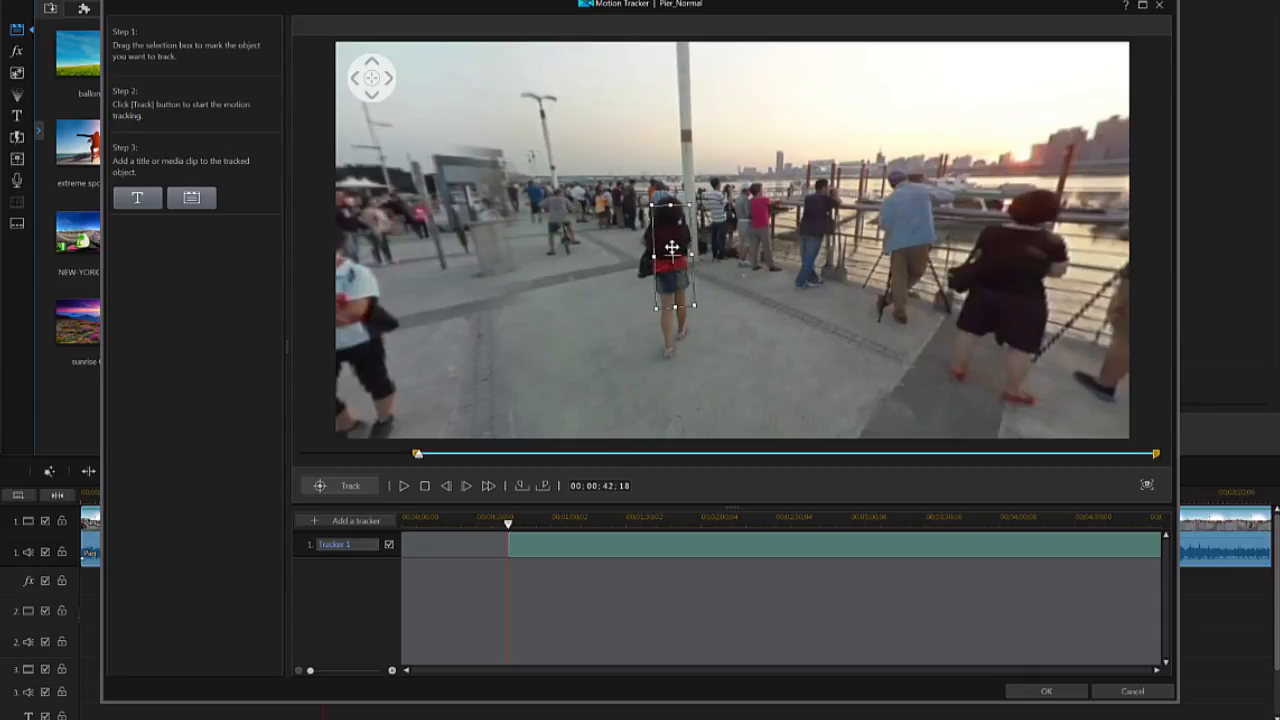
left_click_drag(672, 247, 668, 225)
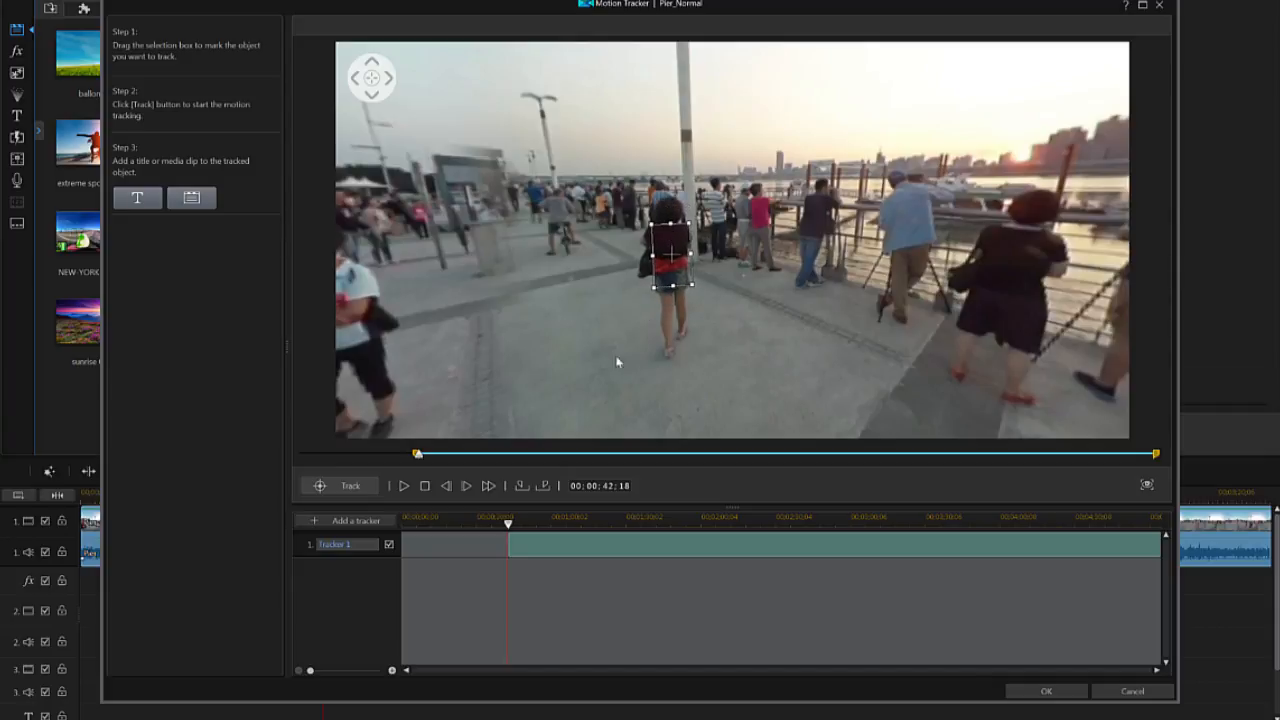
Step: Track the walking woman through the clip, stopping and resuming as needed
left_click(340, 485)
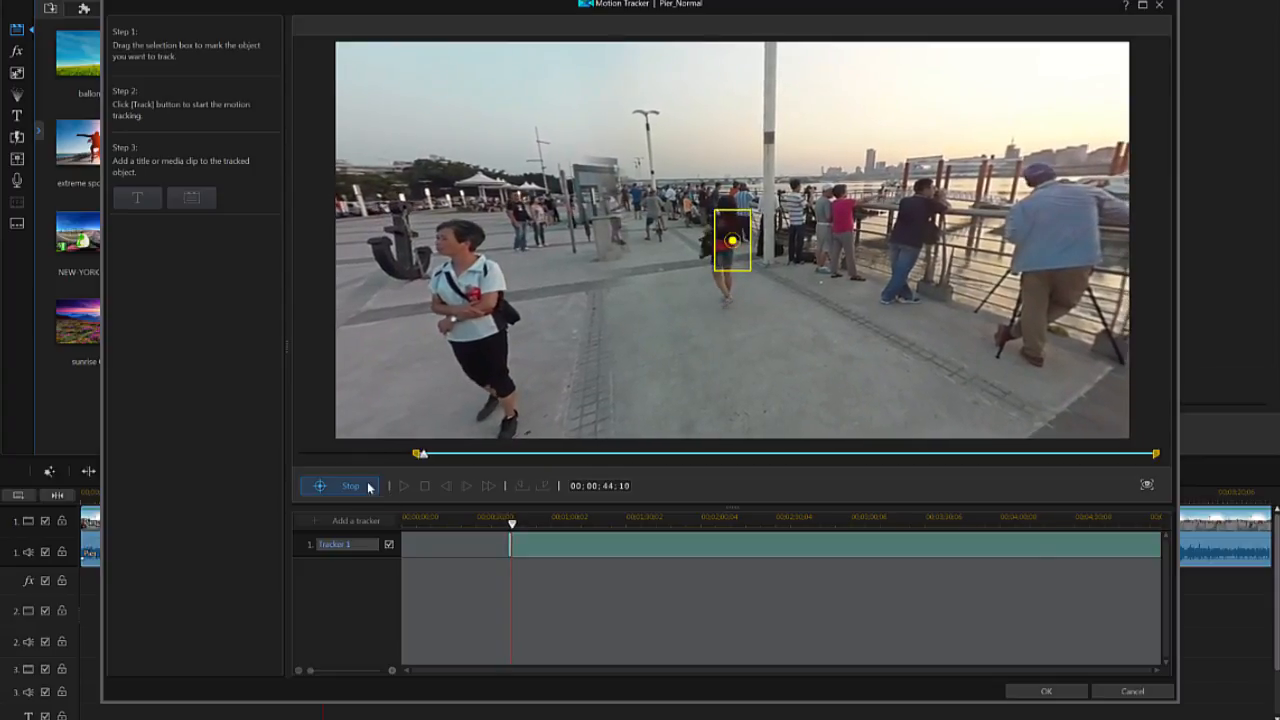
left_click(350, 485)
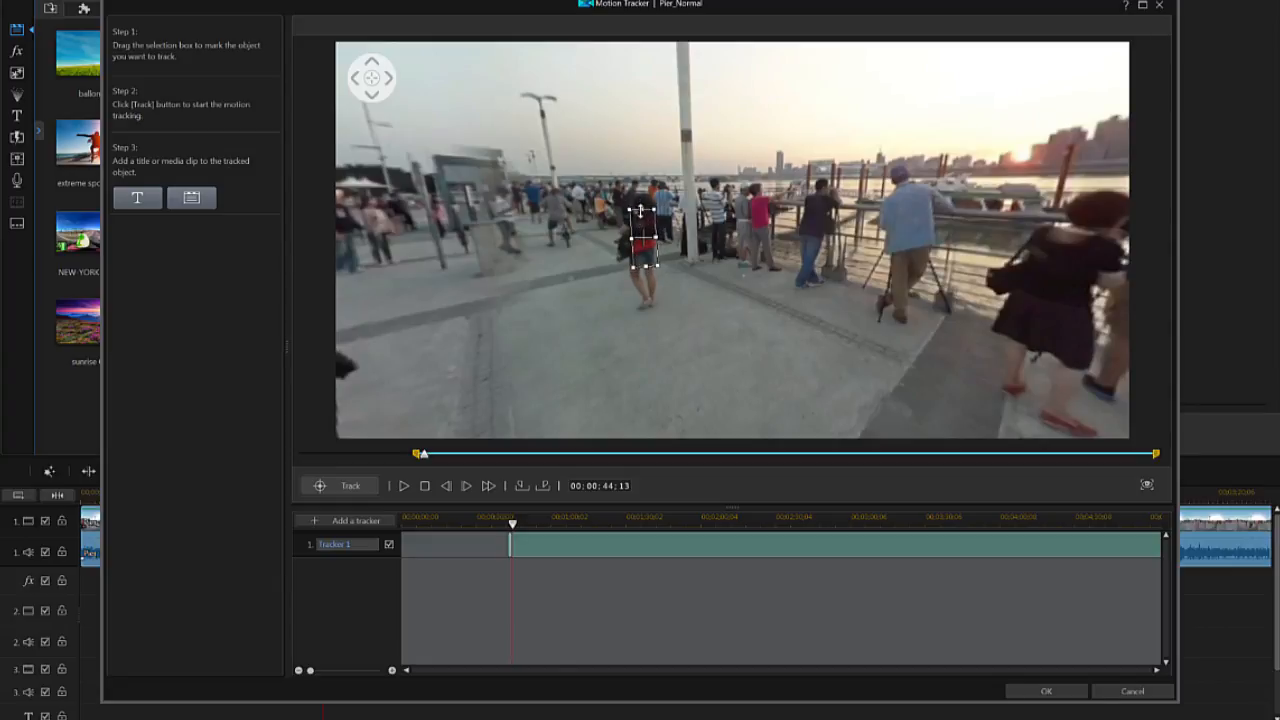
left_click(340, 485)
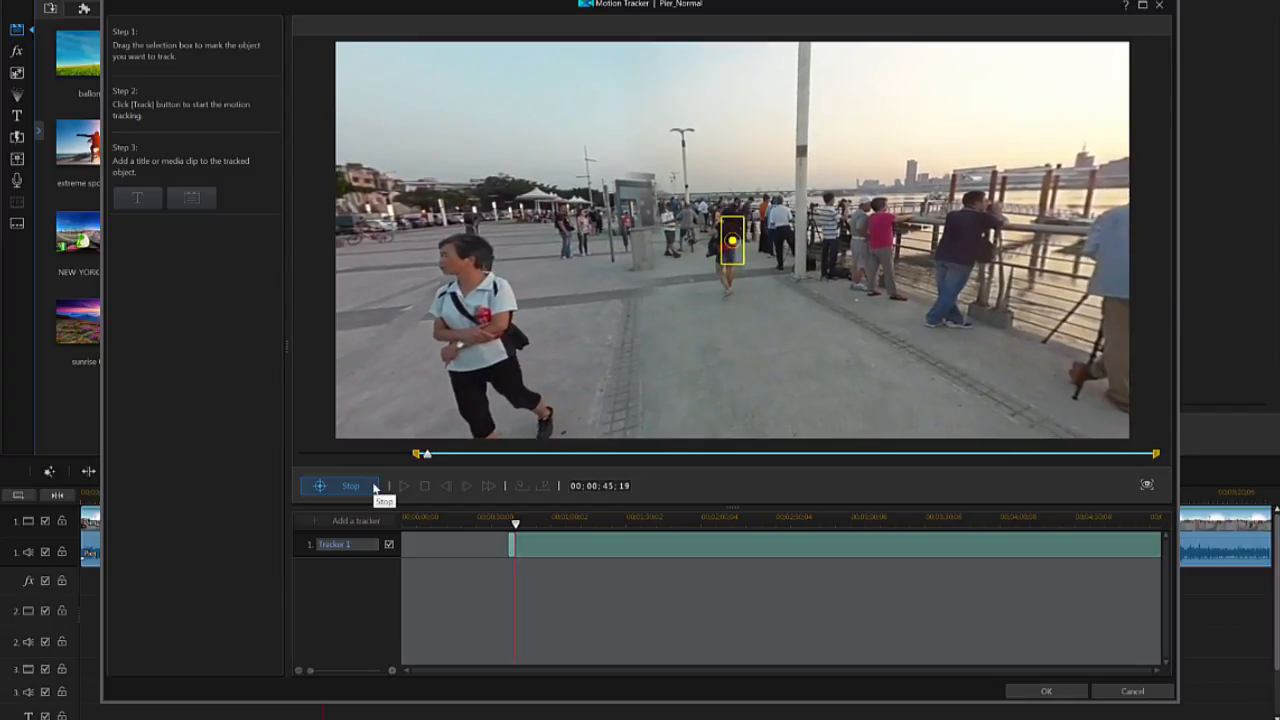
left_click(339, 485)
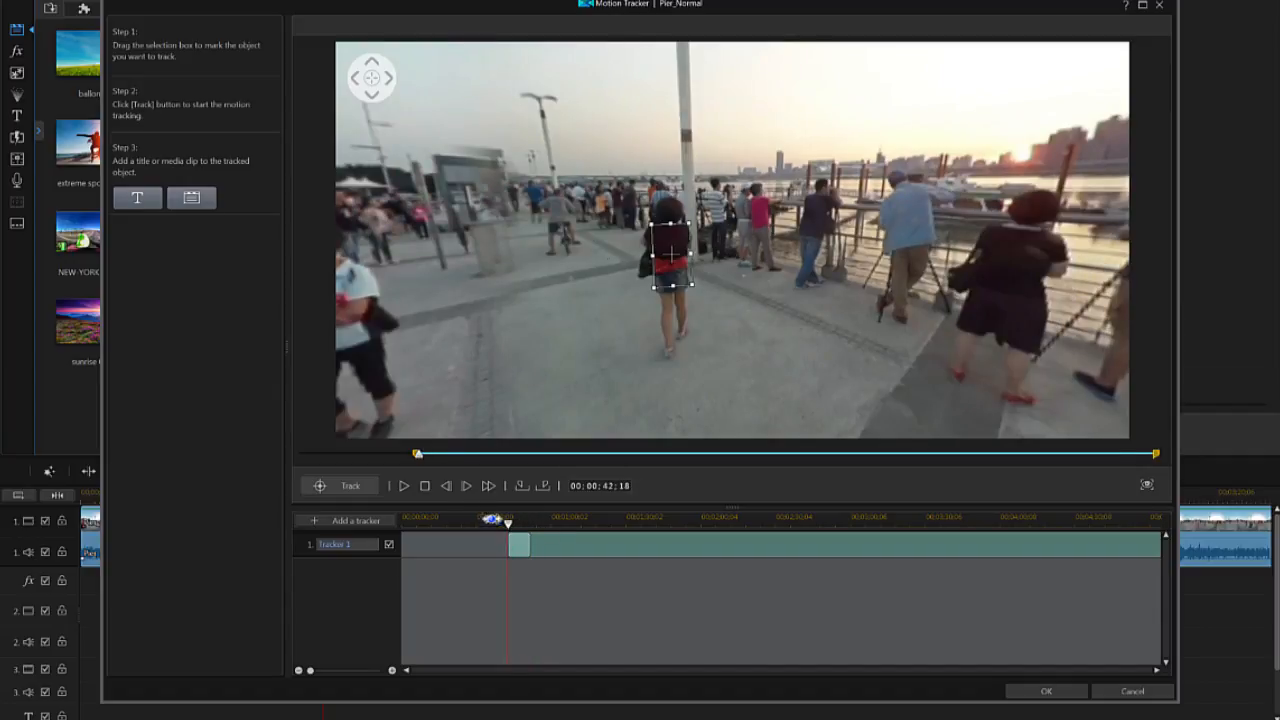
Step: Attach an orange, bold, bordered EMMY title in Impact 26 that resizes with the tracked woman
left_click(137, 197)
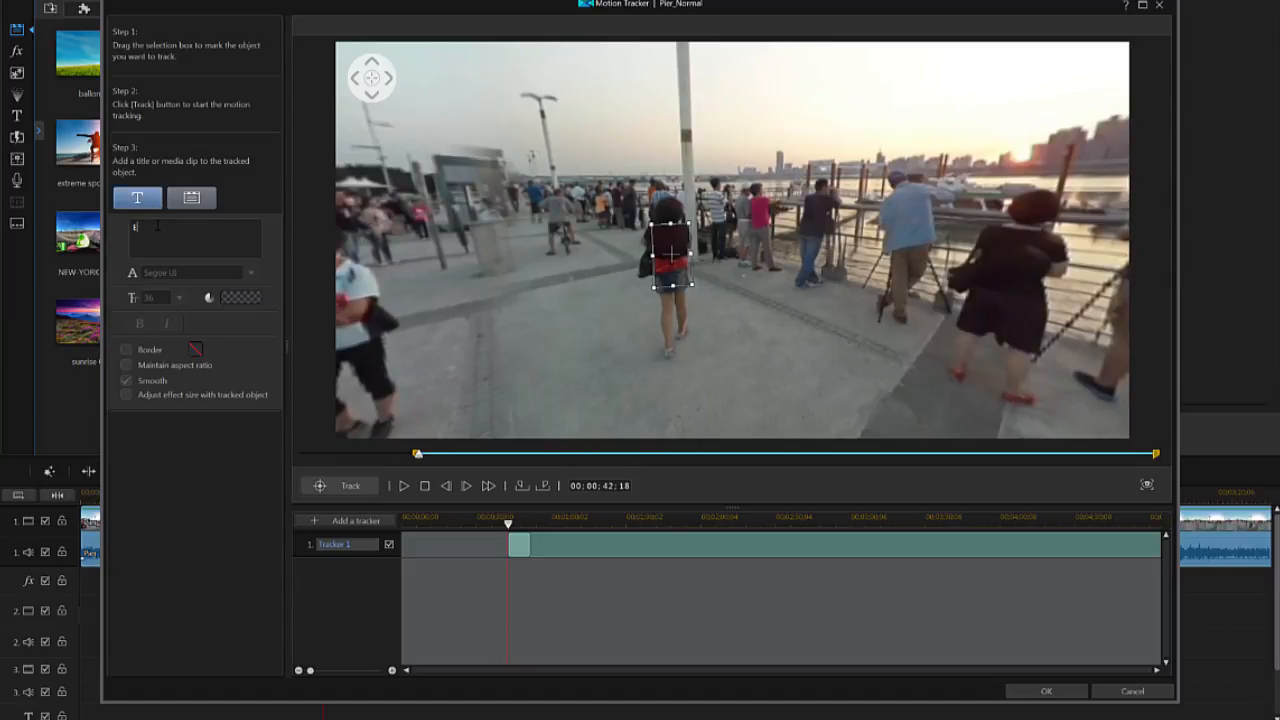
type("EMMY")
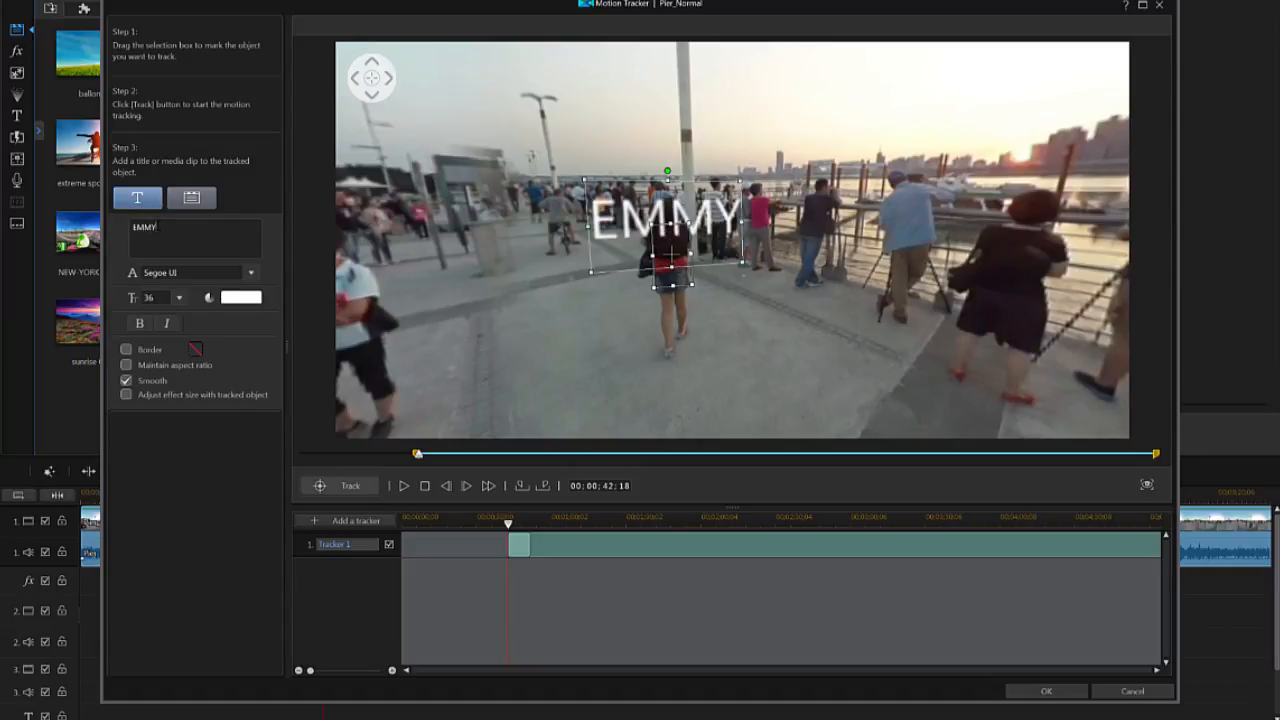
left_click(190, 272)
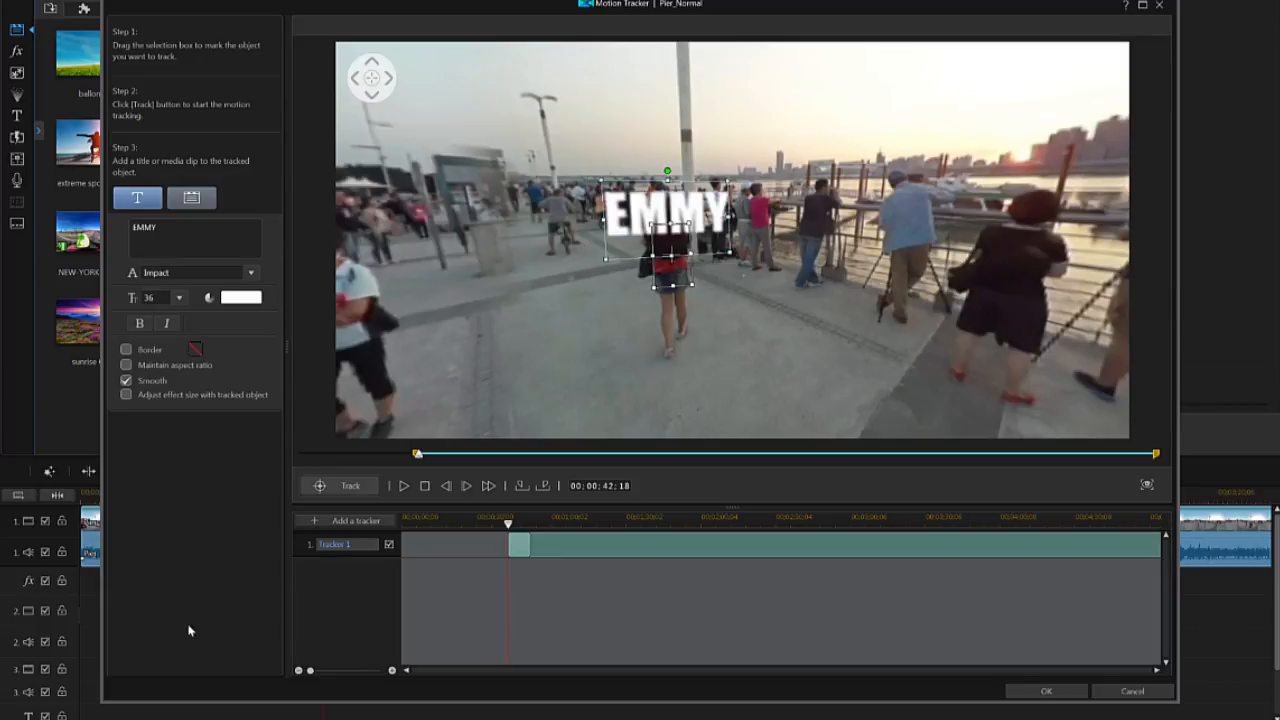
left_click(178, 297)
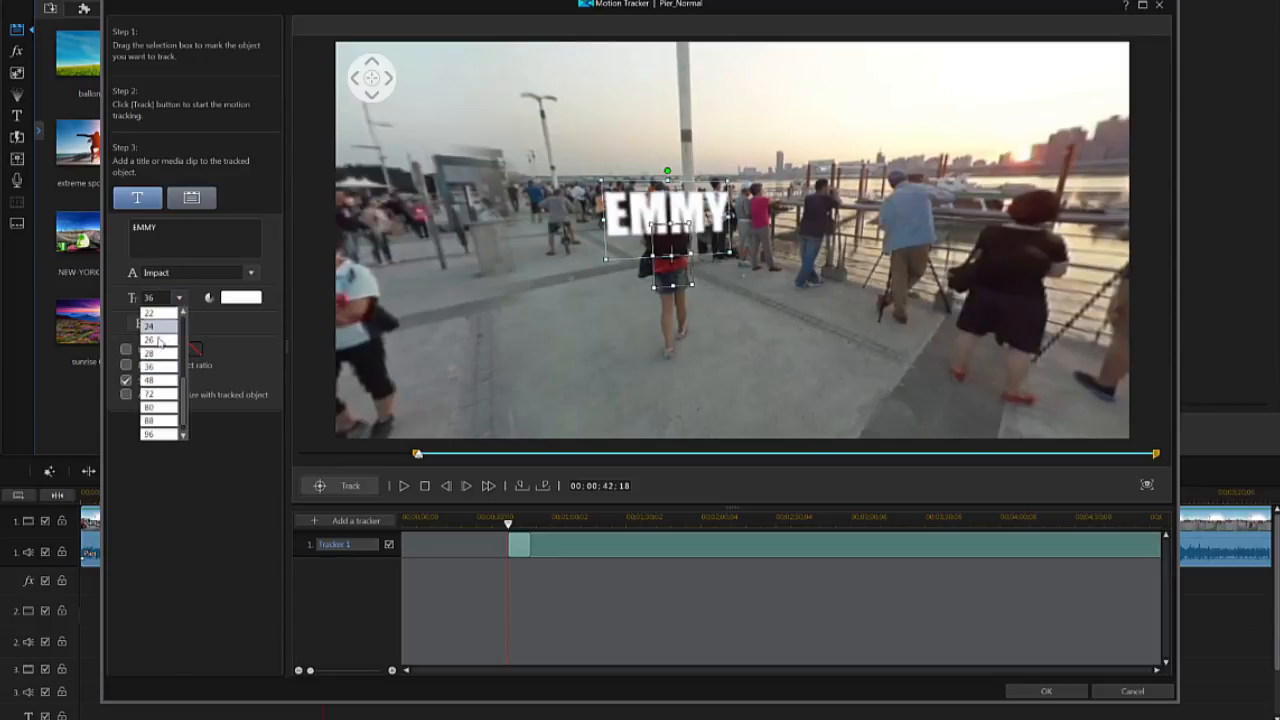
left_click(240, 297)
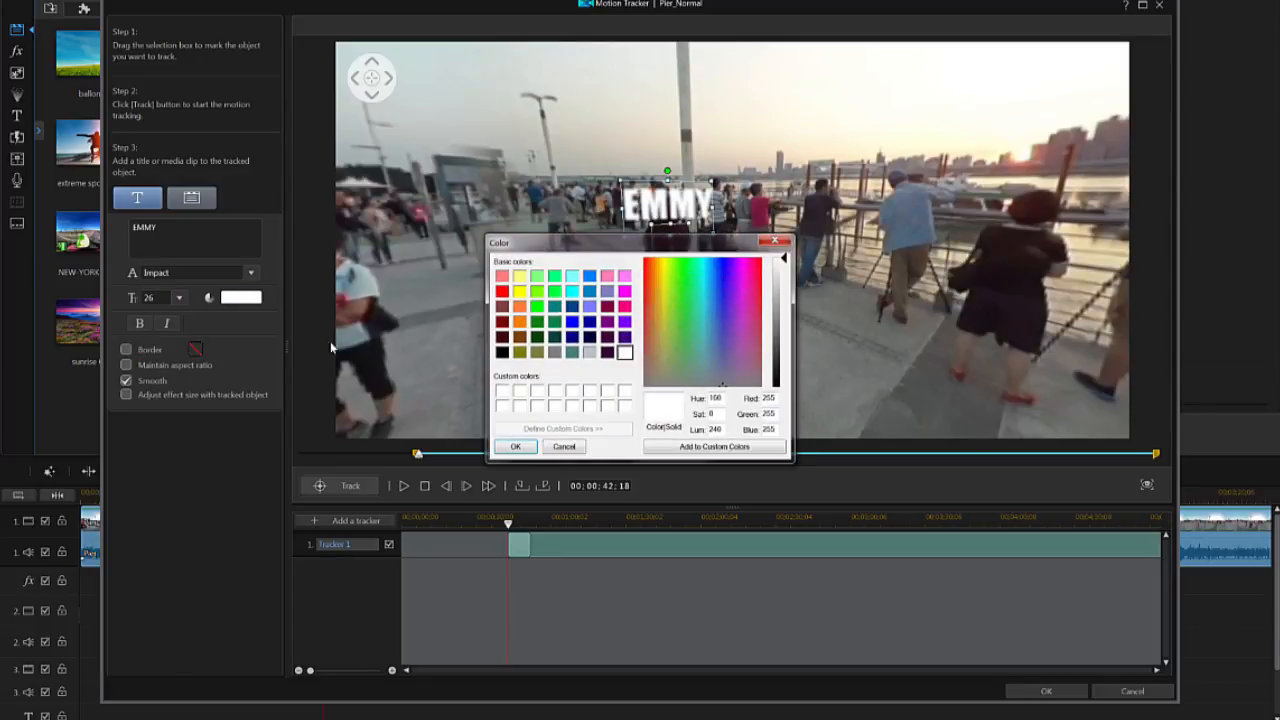
left_click(503, 303)
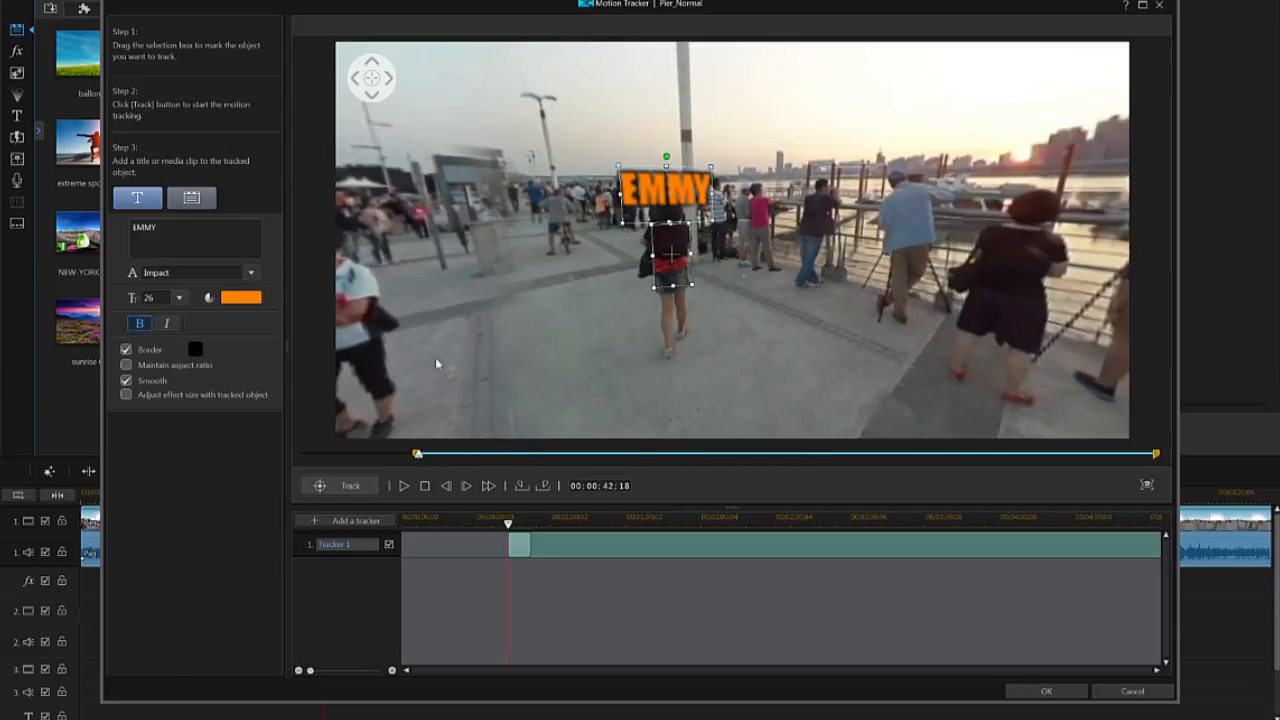
left_click(126, 394)
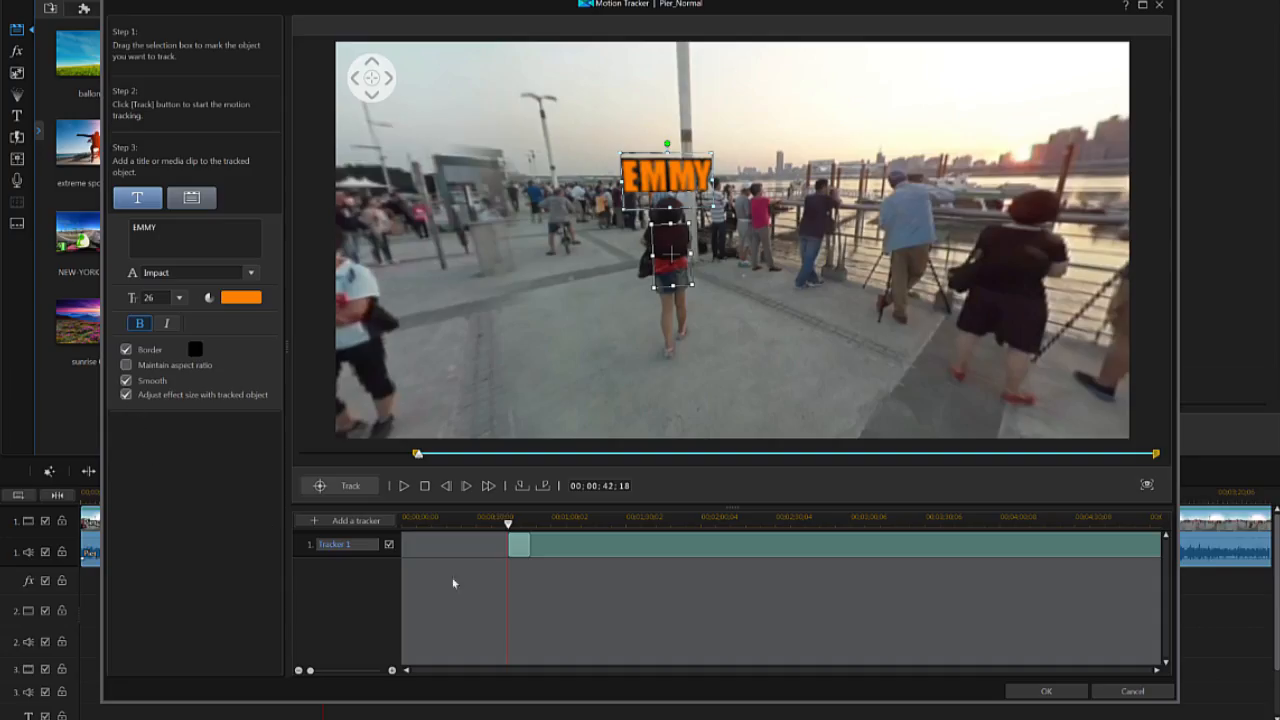
left_click(1045, 691)
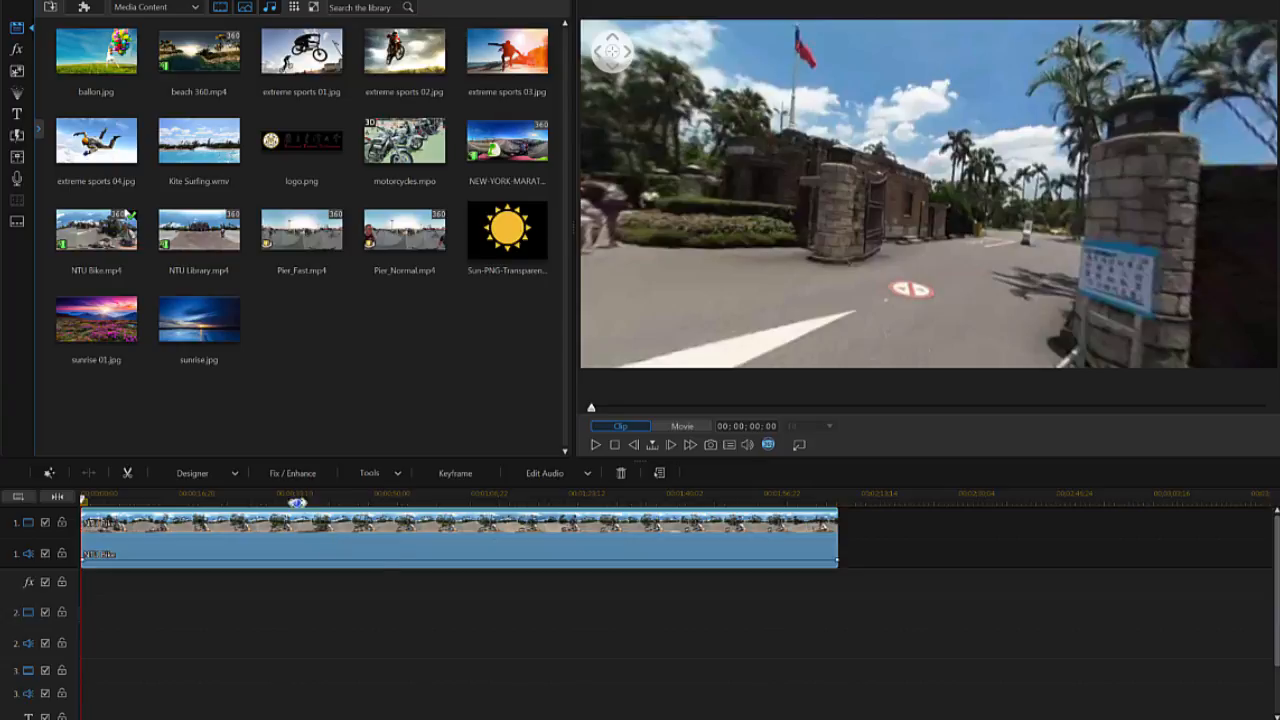
Step: Turn on Video Stabilizer for the campus clip and set Strength to 120
left_click(292, 473)
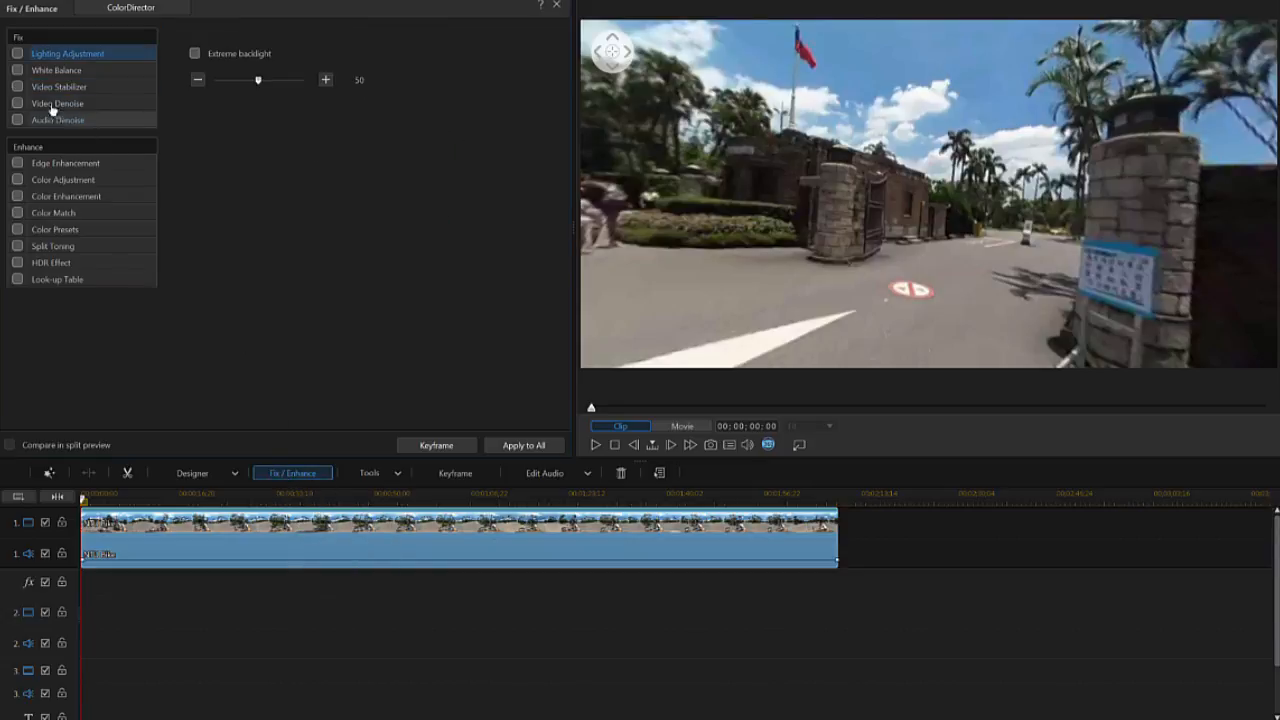
left_click(60, 86)
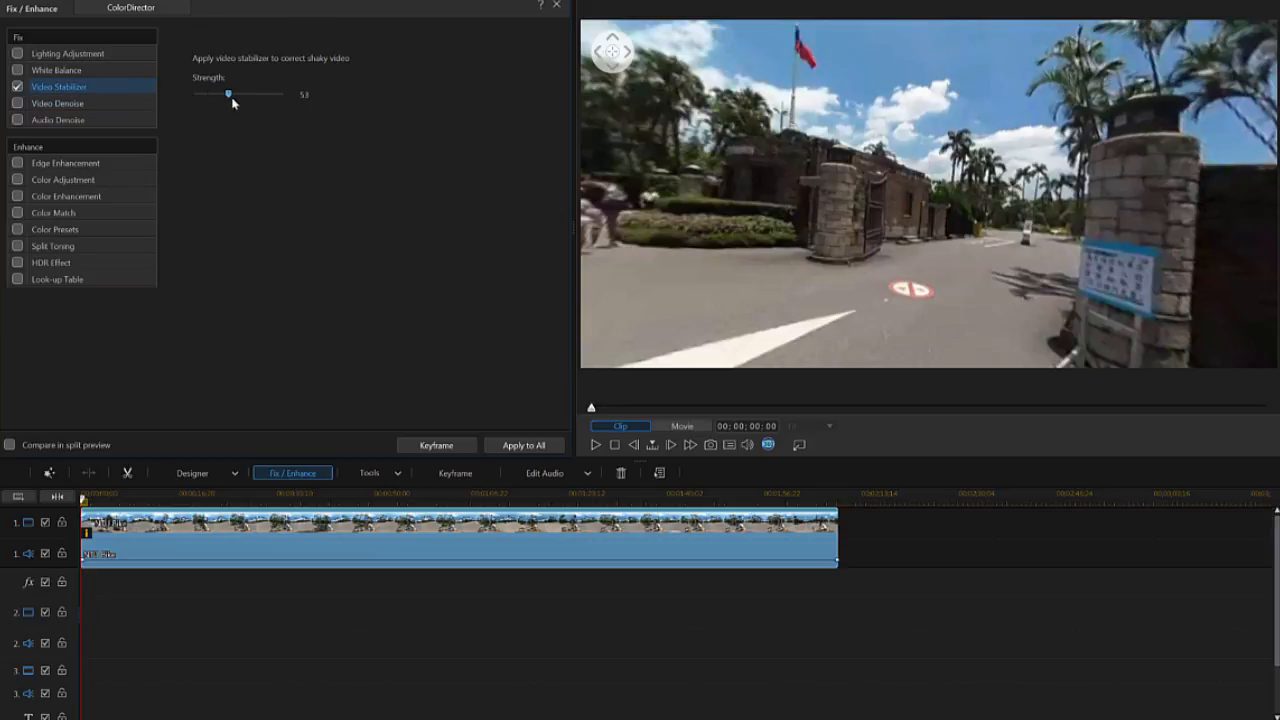
left_click_drag(228, 93, 283, 93)
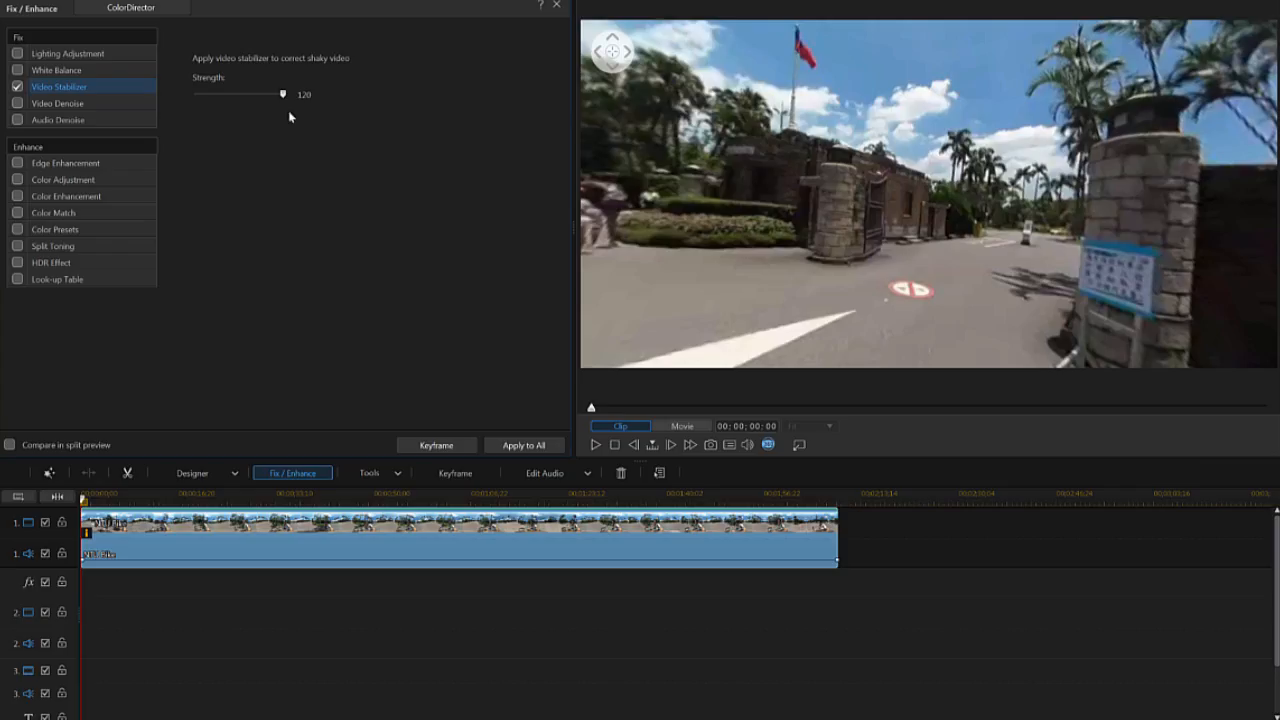
left_click(9, 444)
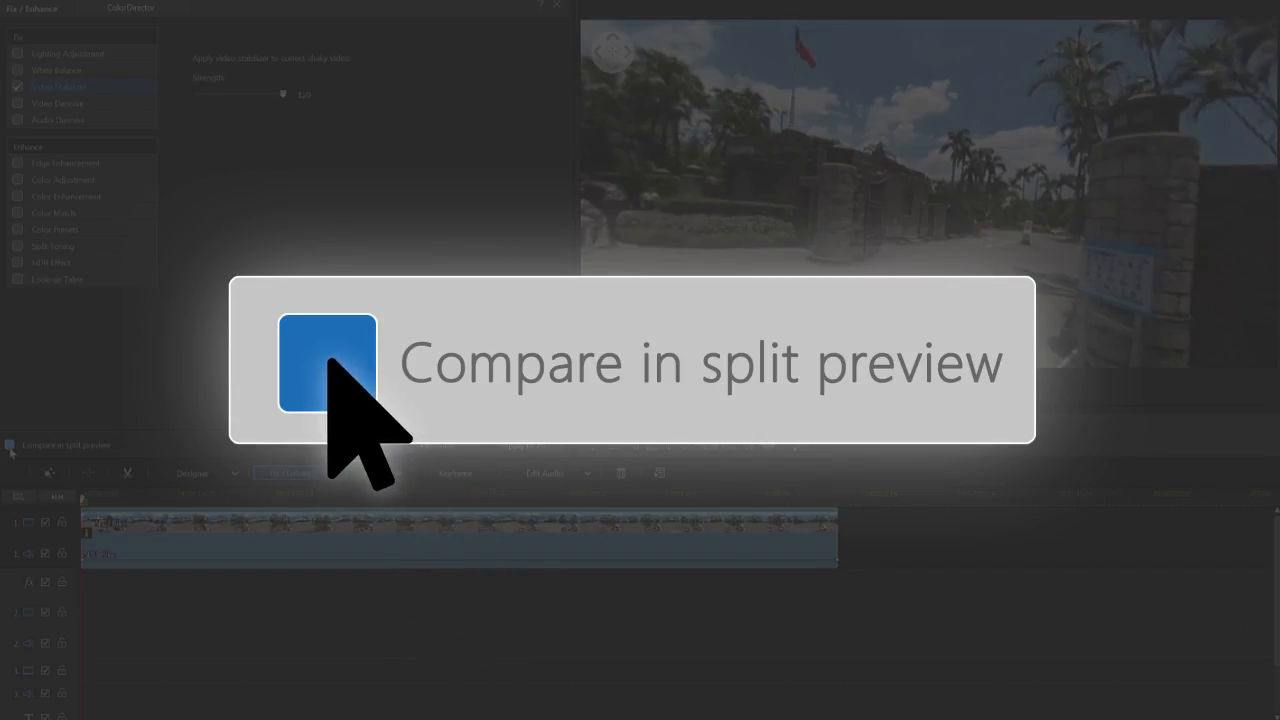
Step: Tick Compare in split preview to view original and stabilized footage side by side
left_click(9, 445)
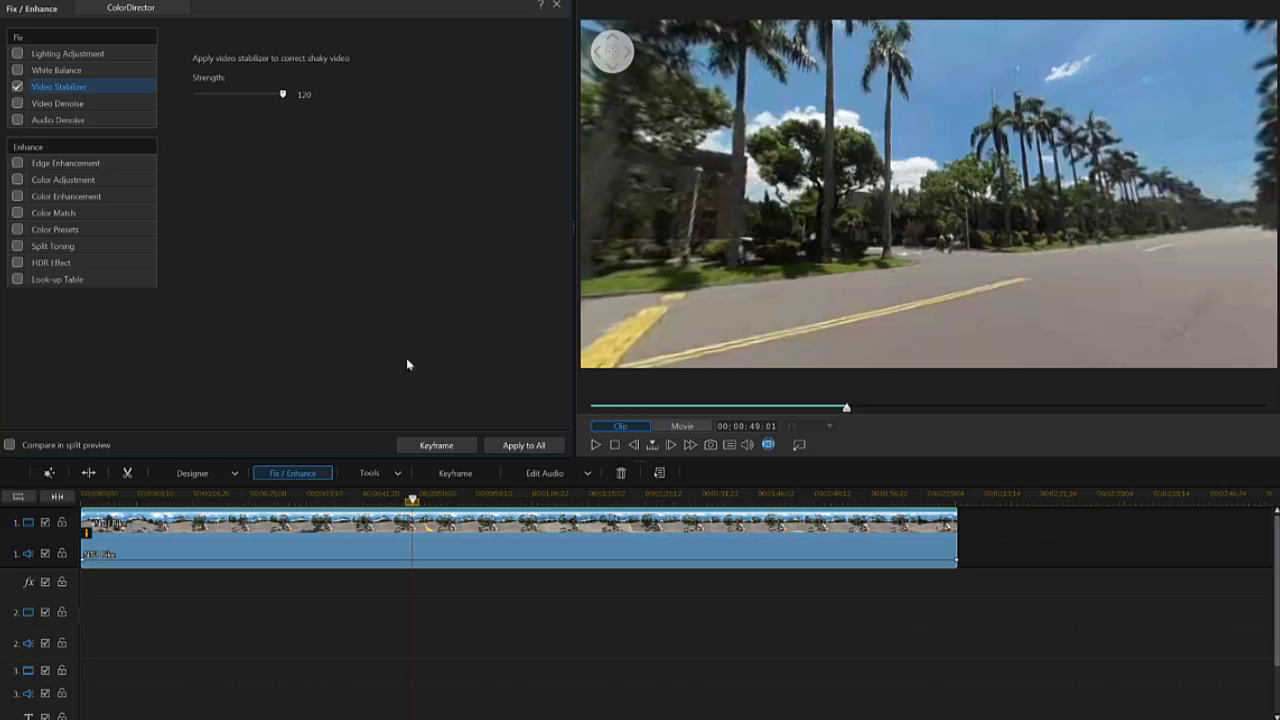
mouse_move(524, 445)
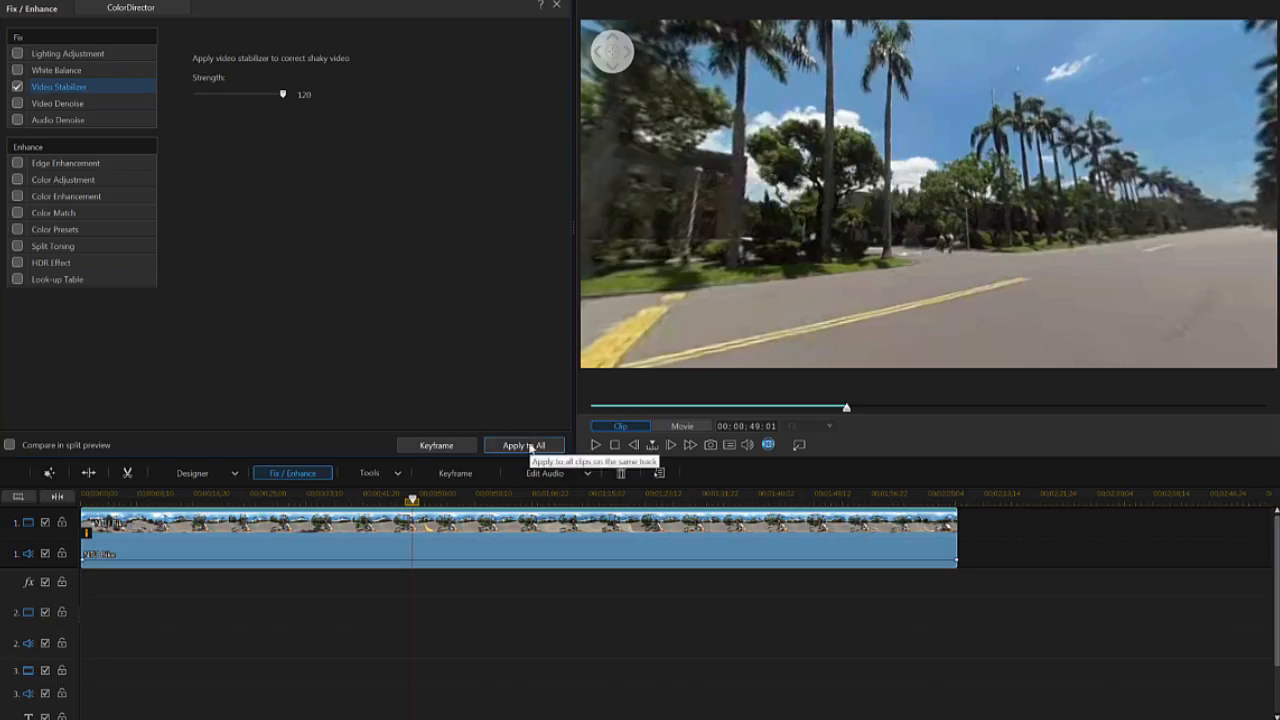